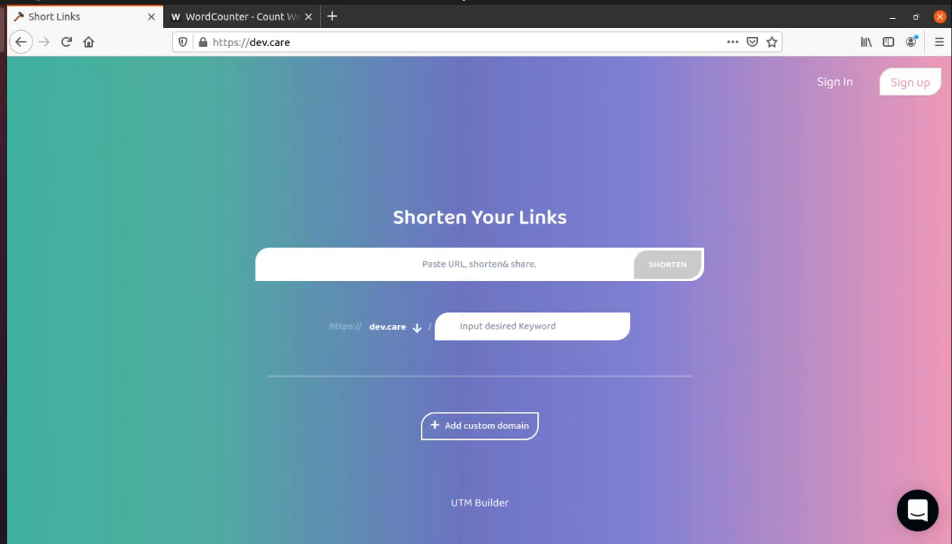
# Copy the Etsy Outdoor decor listings URL, count it at 161 characters, and bring it to the shortener
pyautogui.click(479, 263)
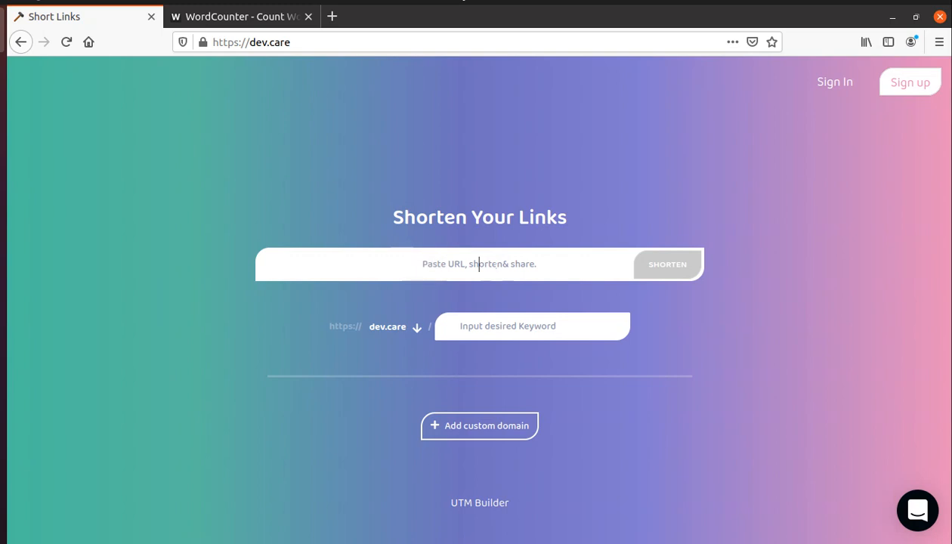
pyautogui.click(333, 15)
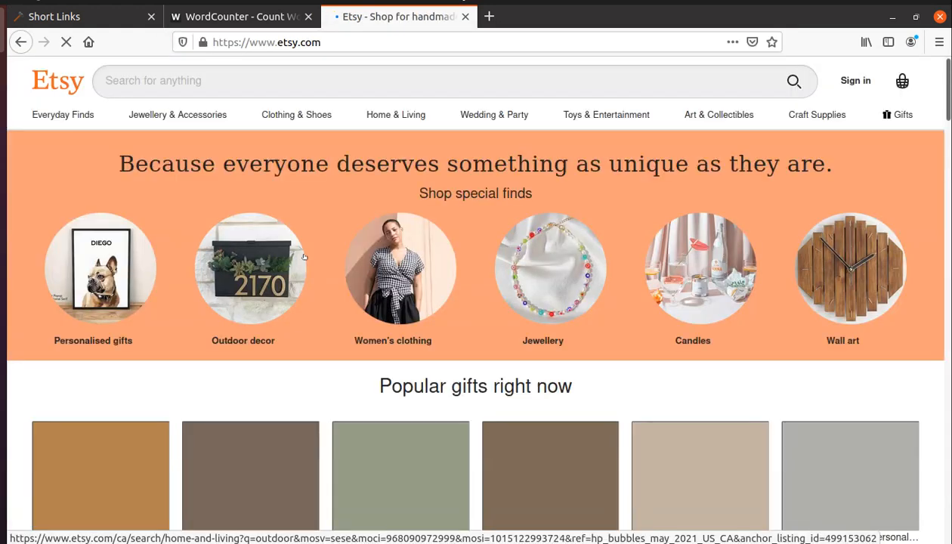
pyautogui.click(251, 269)
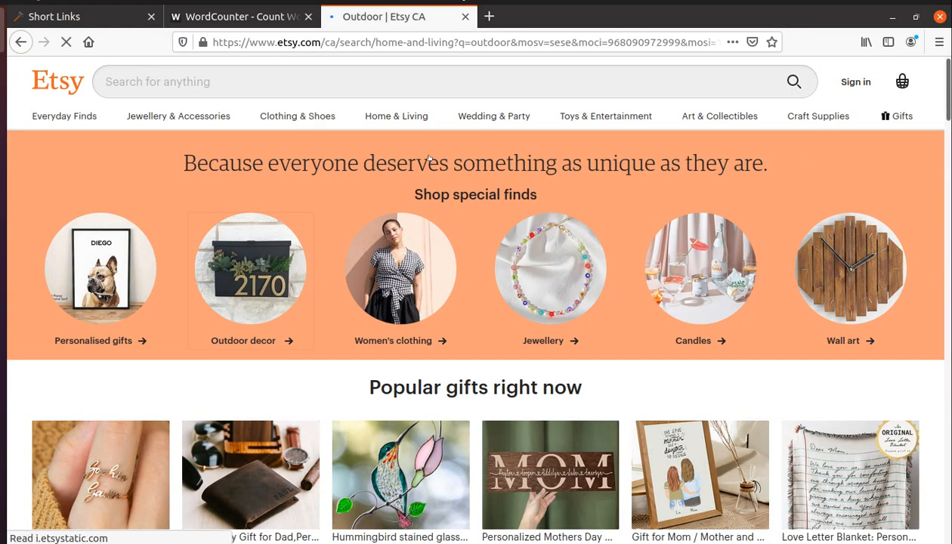
pyautogui.click(461, 42)
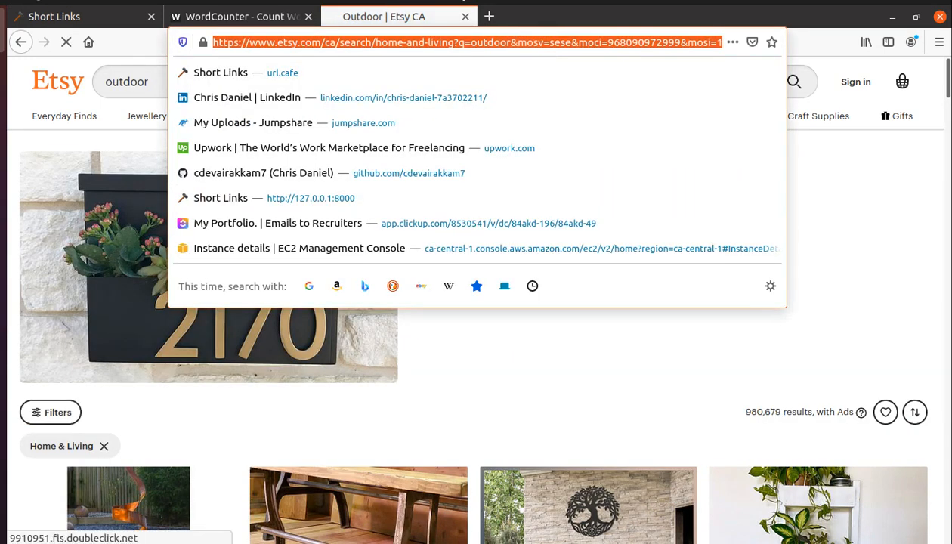
pyautogui.click(241, 15)
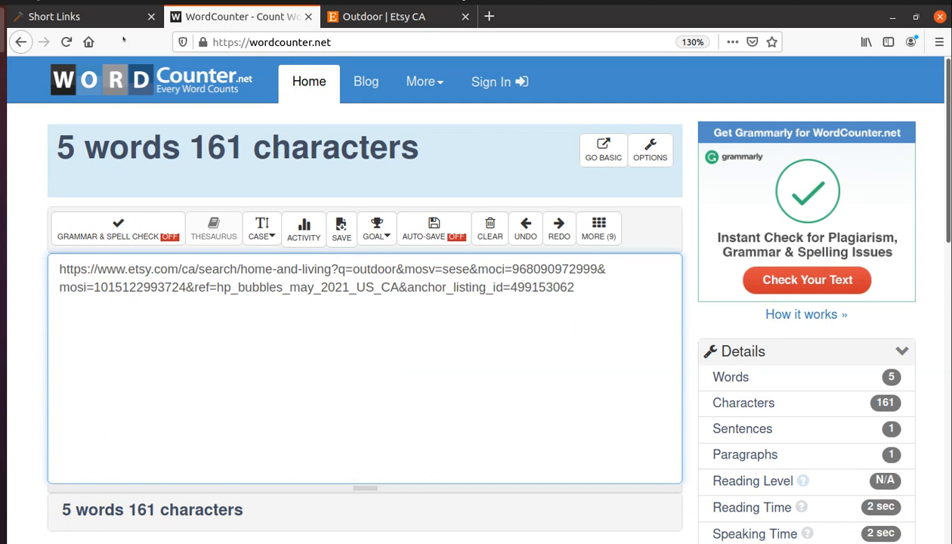
pyautogui.click(83, 15)
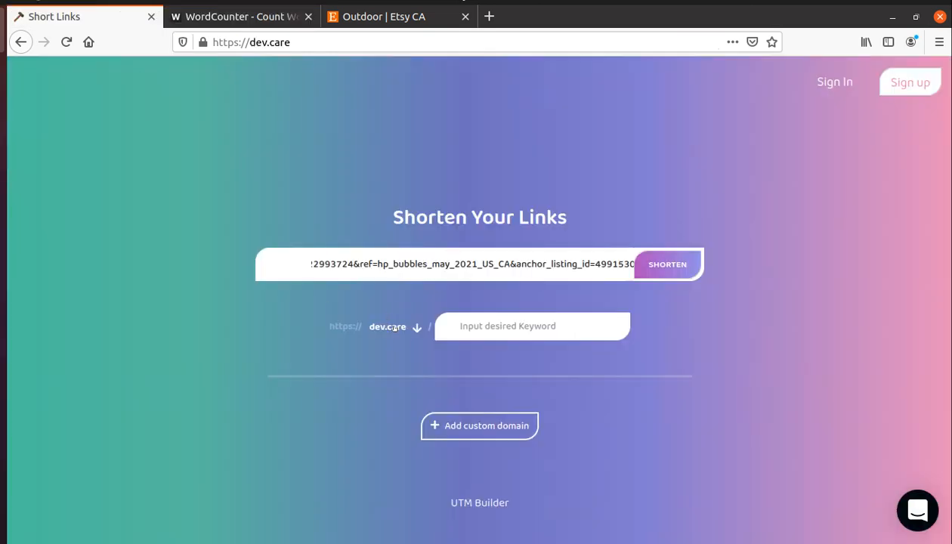
# Choose etsy.one as the short domain and enter 'outdoor' as the custom keyword
pyautogui.click(417, 328)
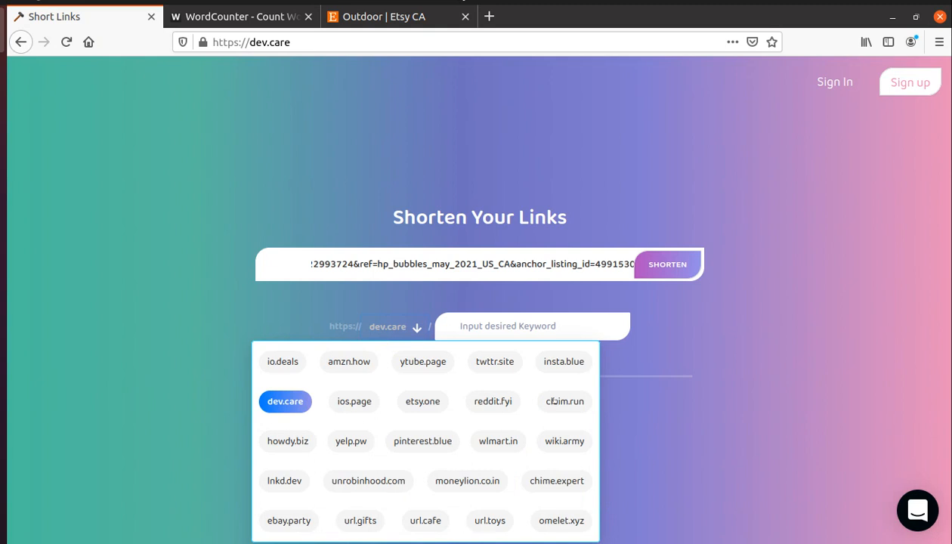
pyautogui.moveTo(556, 399)
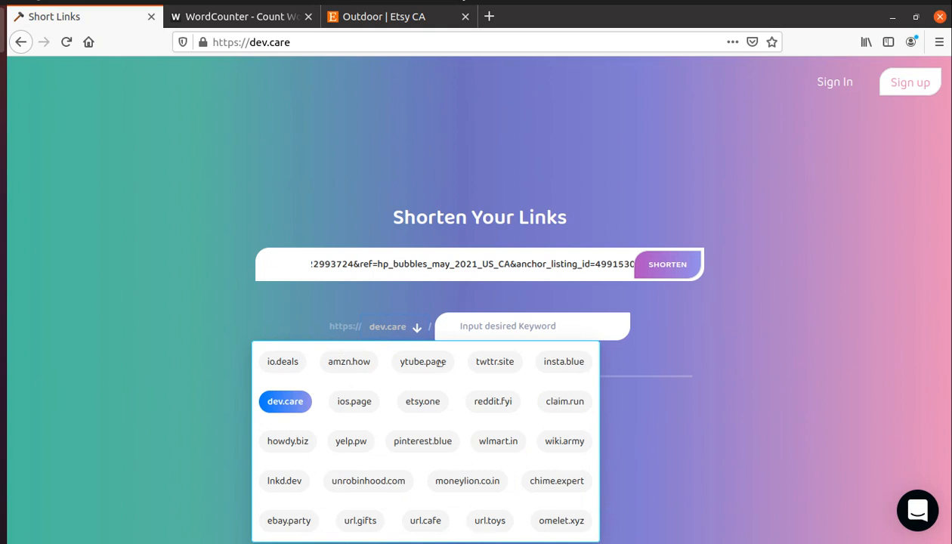
pyautogui.moveTo(328, 417)
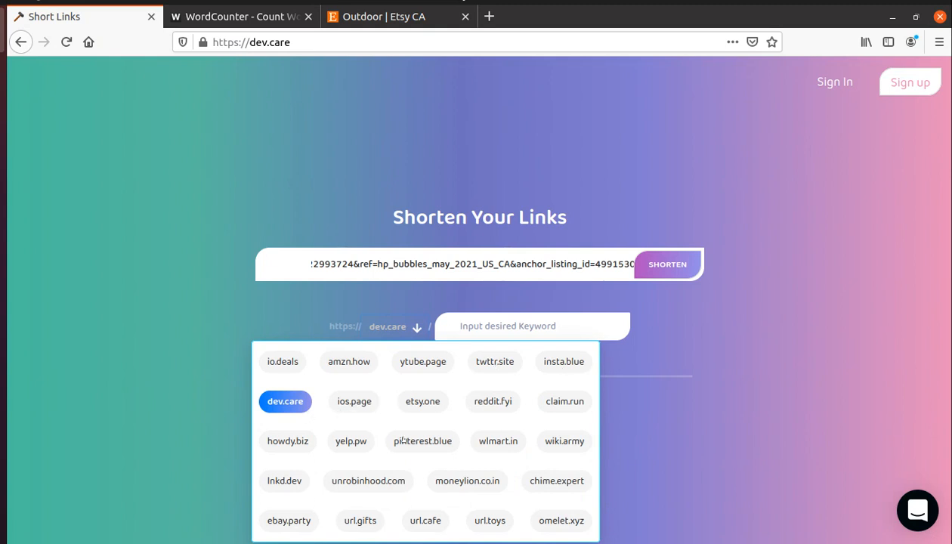
pyautogui.moveTo(420, 526)
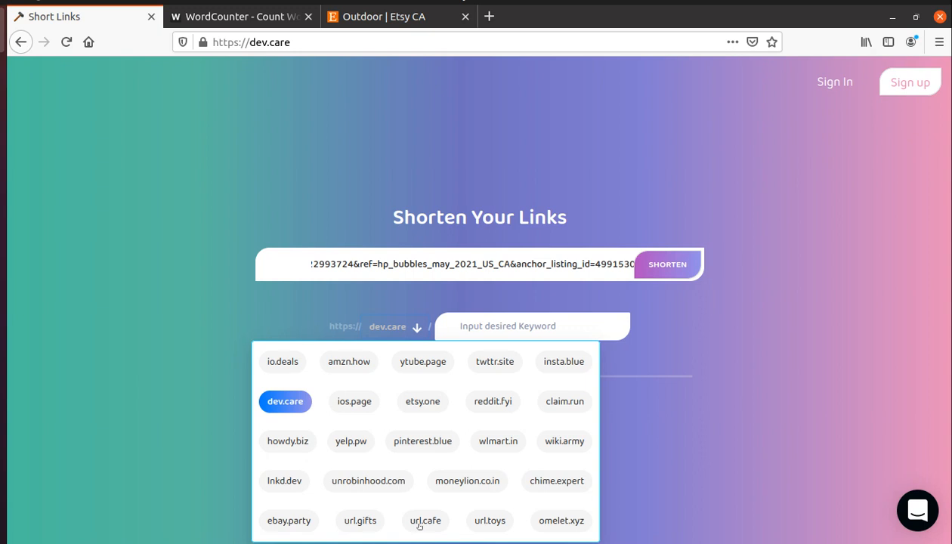
pyautogui.moveTo(435, 411)
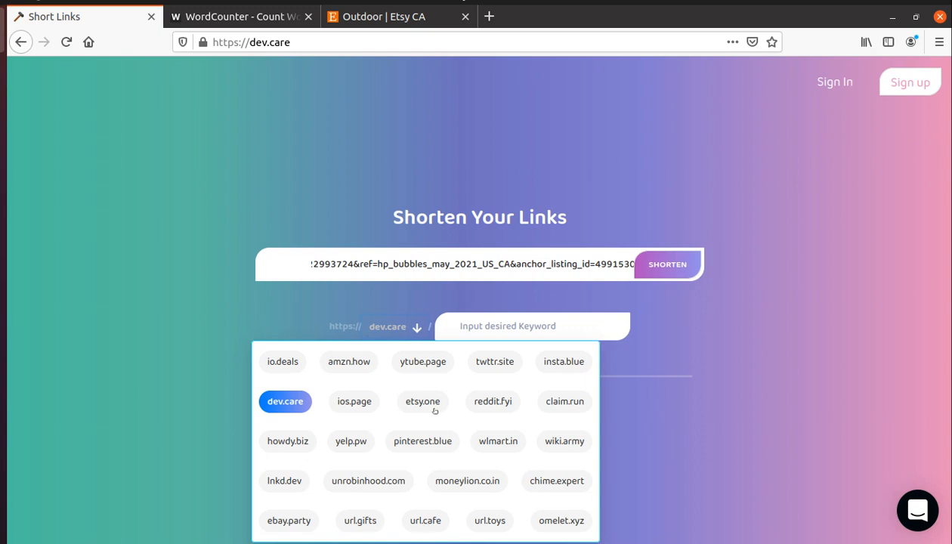
pyautogui.click(424, 402)
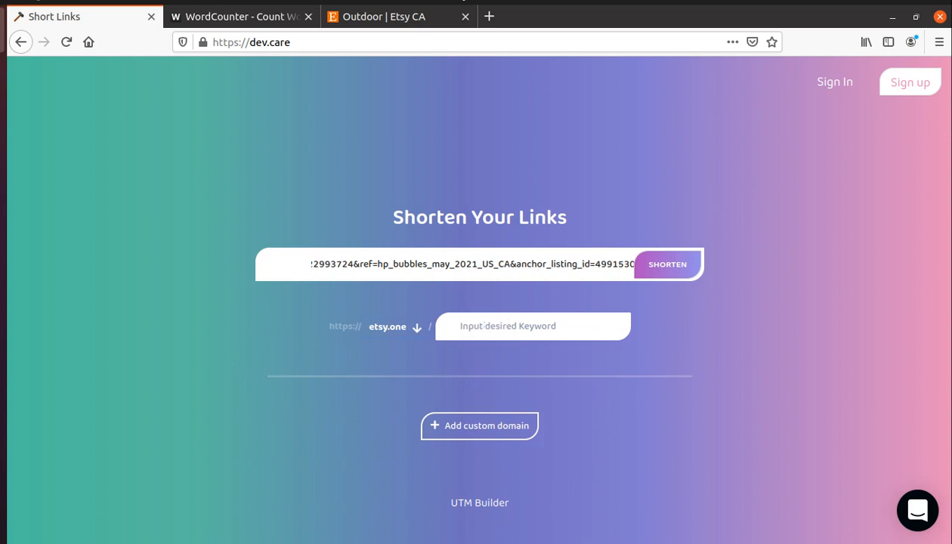
pyautogui.click(508, 327)
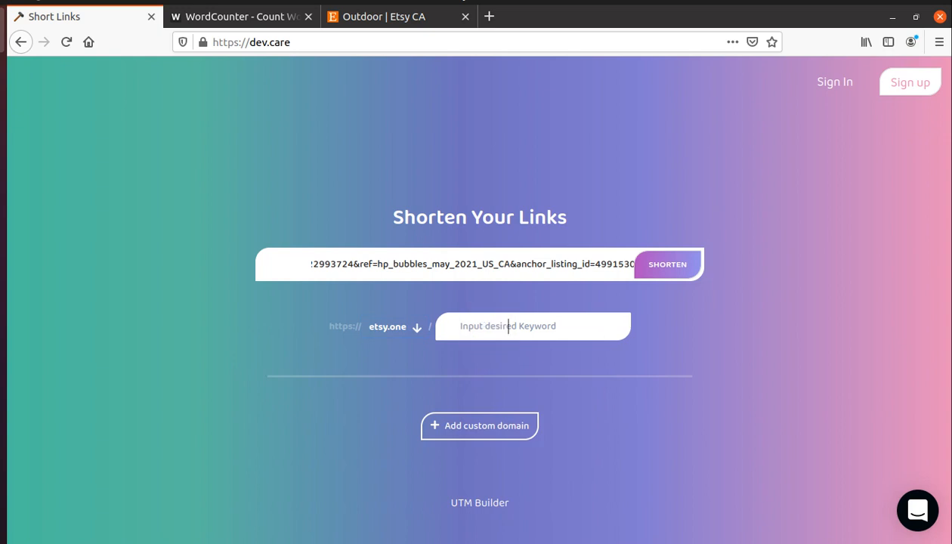
pyautogui.write('outdoor')
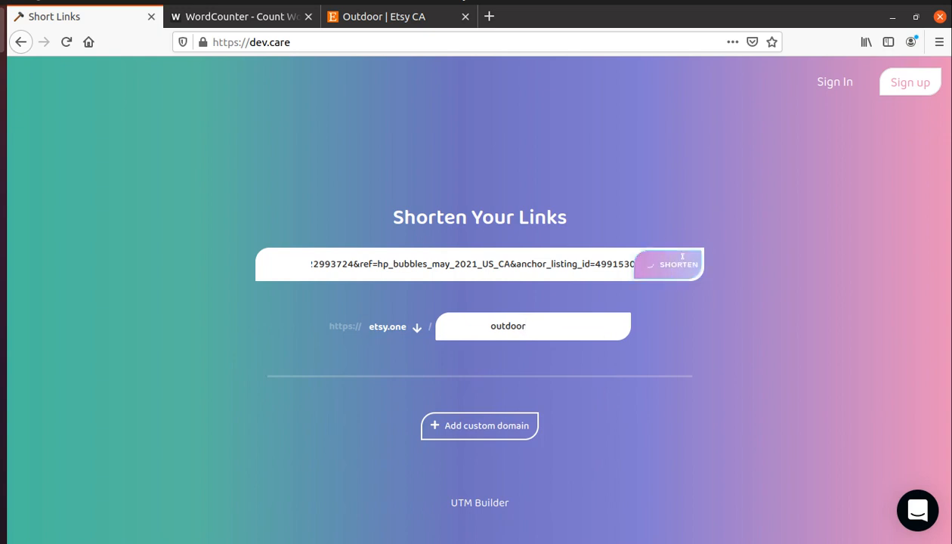
# Create etsy.one/outdoor, confirm it counts 16 characters and opens the Etsy outdoor search page
pyautogui.click(668, 263)
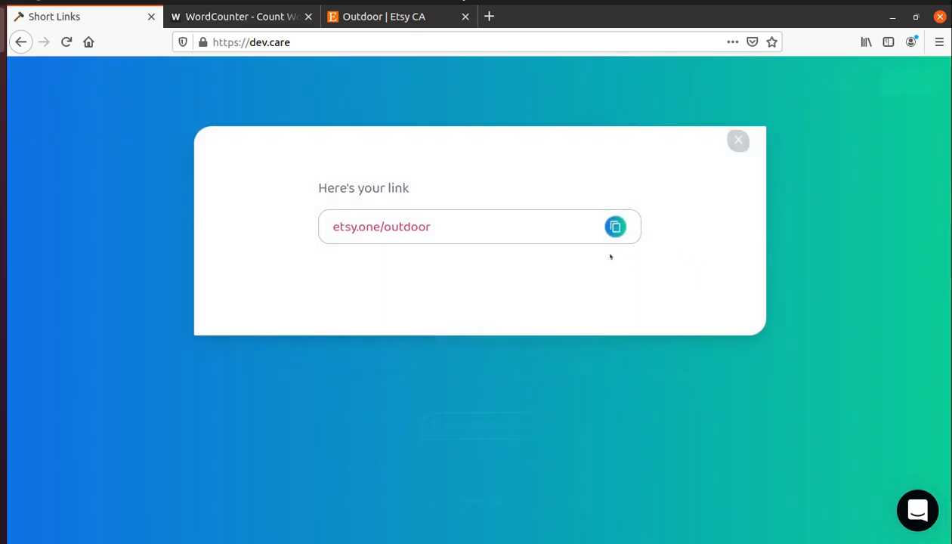
pyautogui.click(242, 15)
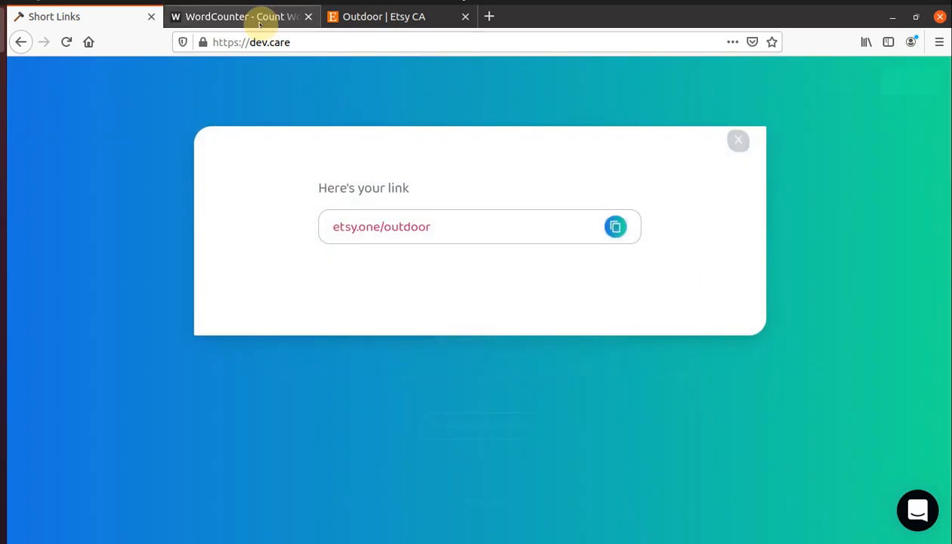
pyautogui.click(240, 15)
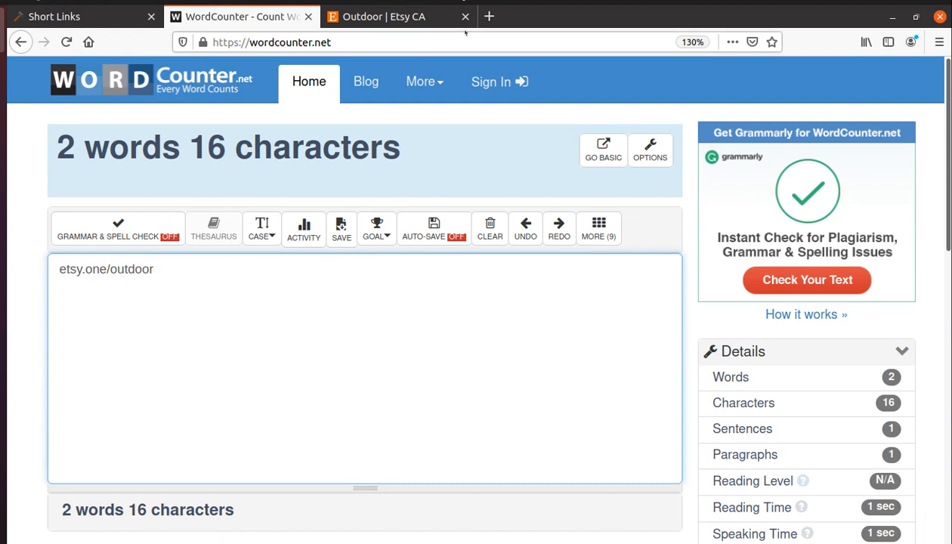
pyautogui.click(644, 15)
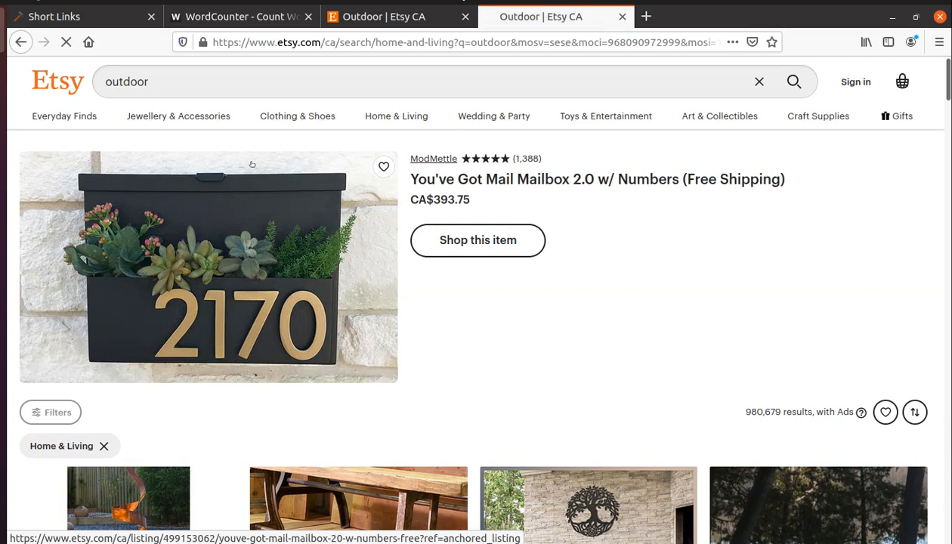
pyautogui.click(53, 15)
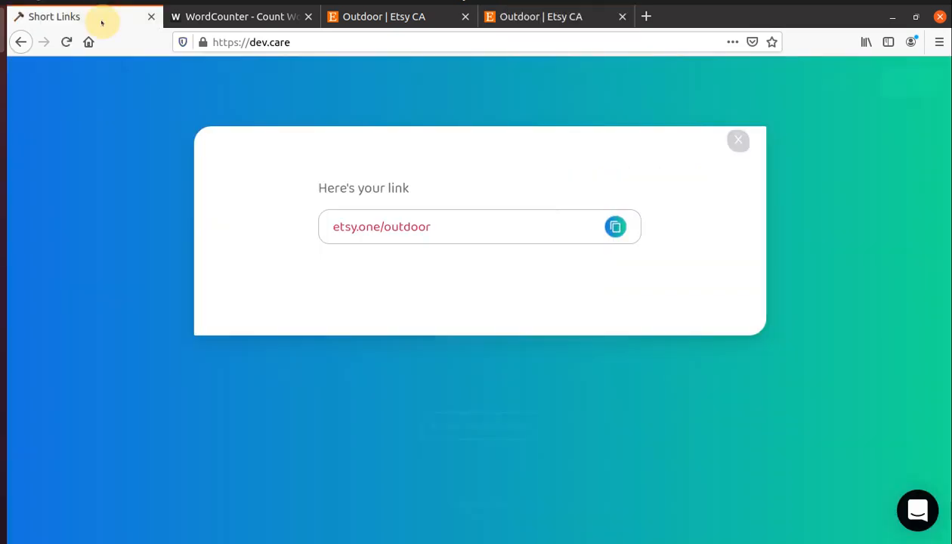
# Dismiss the short link result and begin adding a custom domain
pyautogui.click(738, 141)
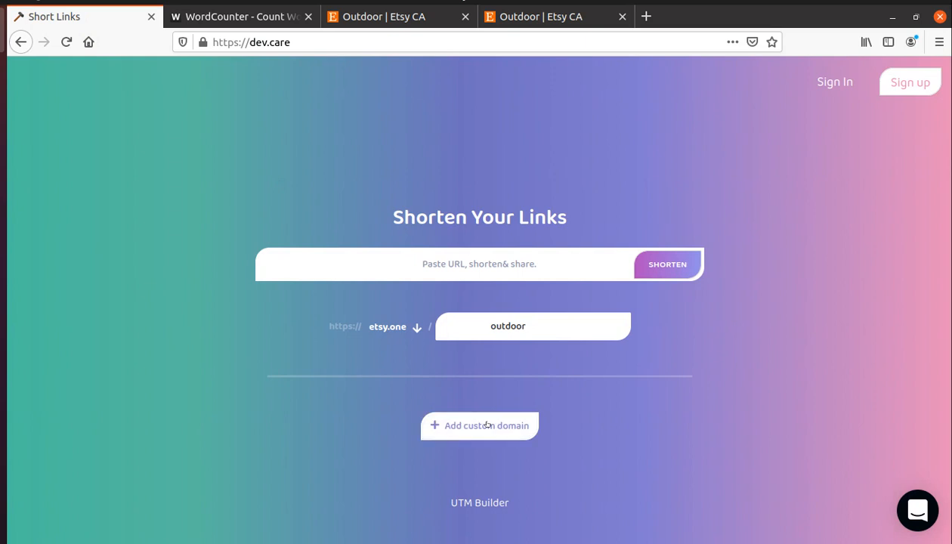
pyautogui.click(387, 327)
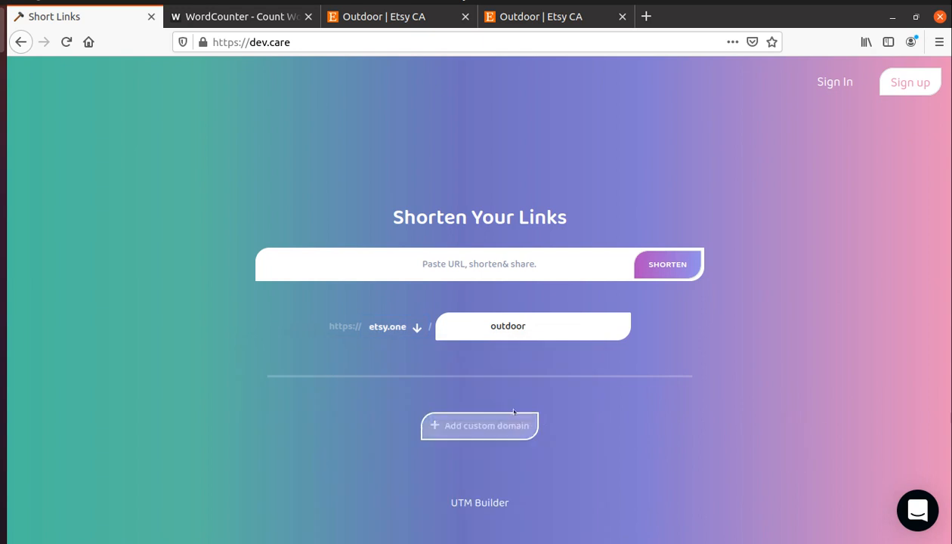
# Enter devairakkam.com as a custom domain and verify it with Check
pyautogui.click(480, 425)
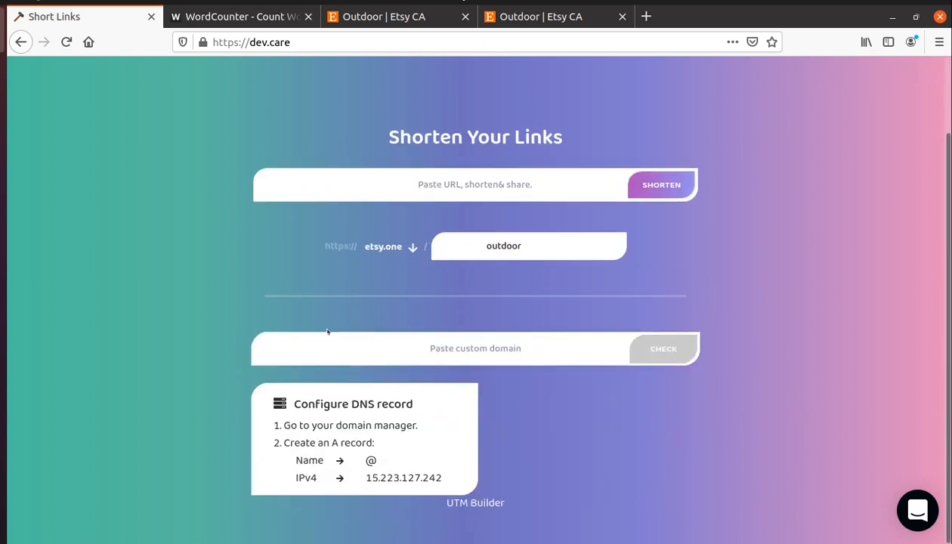
pyautogui.moveTo(362, 463)
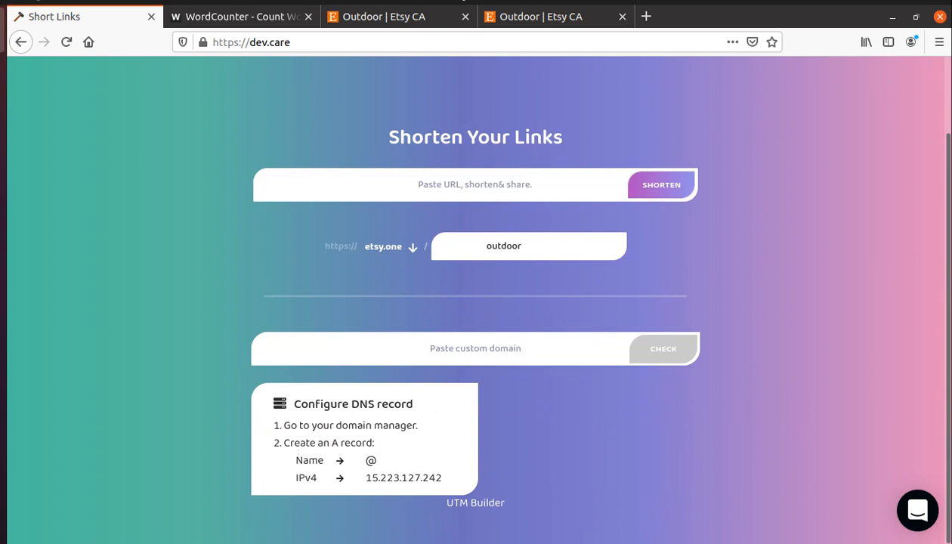
pyautogui.doubleClick(333, 442)
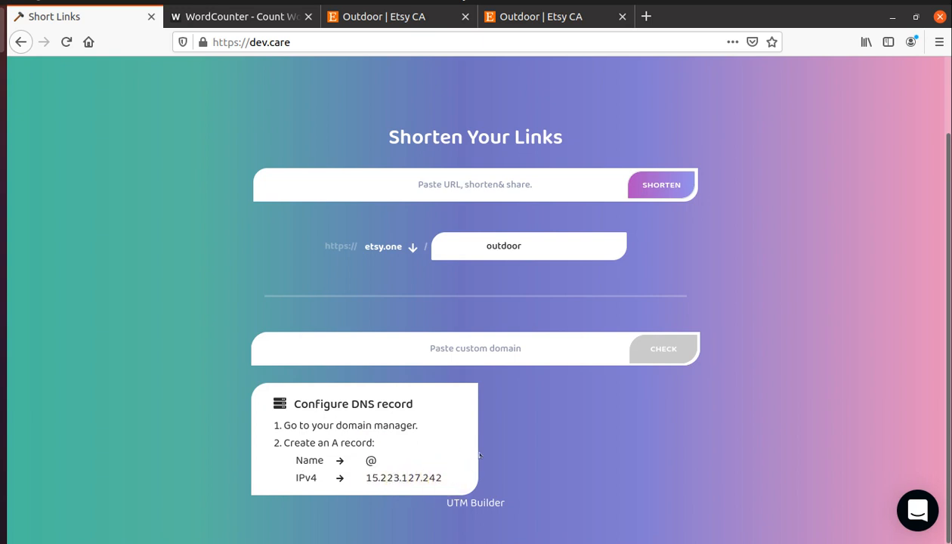
pyautogui.write('devairakkam.com')
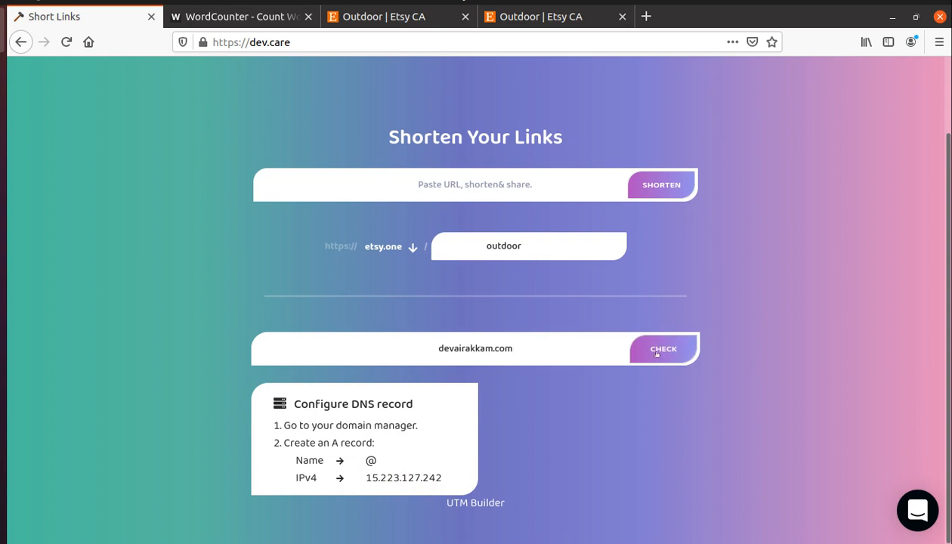
pyautogui.click(664, 348)
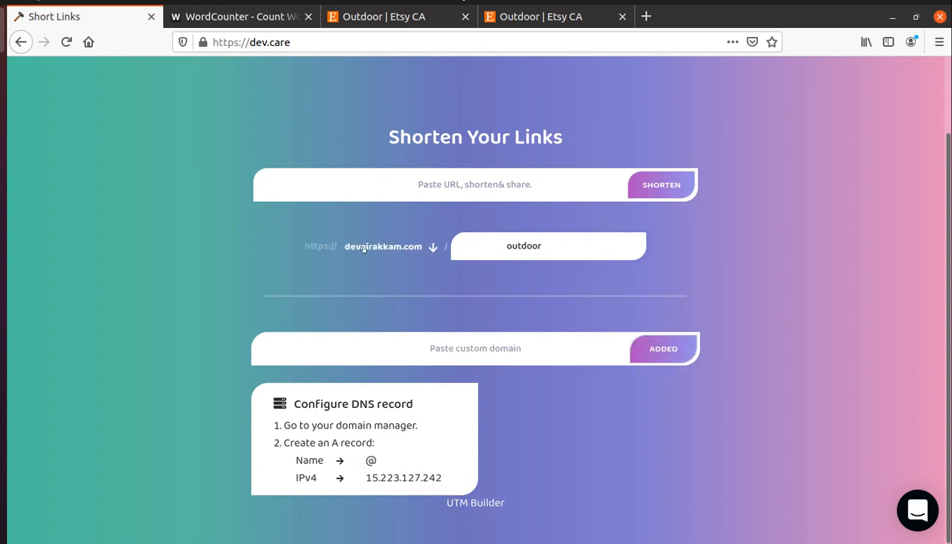
pyautogui.click(399, 15)
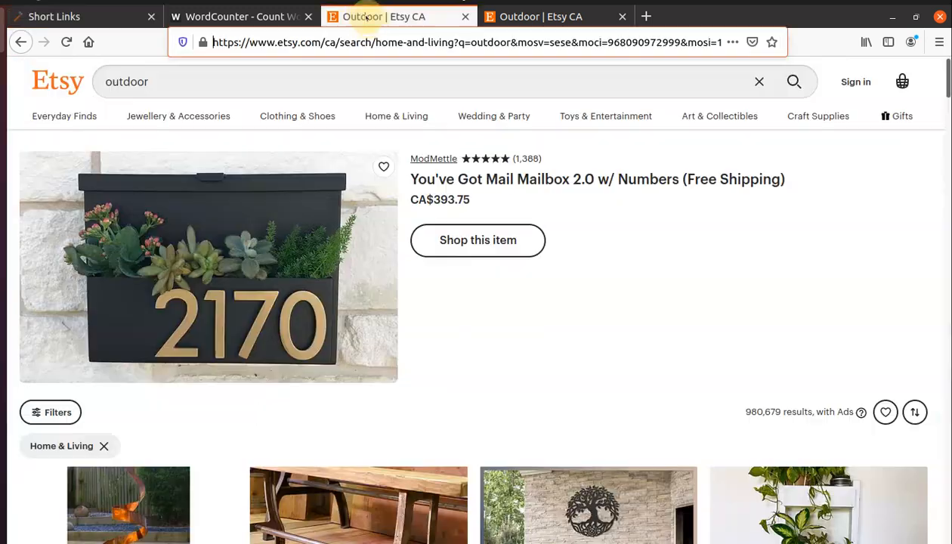
# Copy the Etsy URL, replace the alias with 'check', and create devairakkam.com/check
pyautogui.click(476, 42)
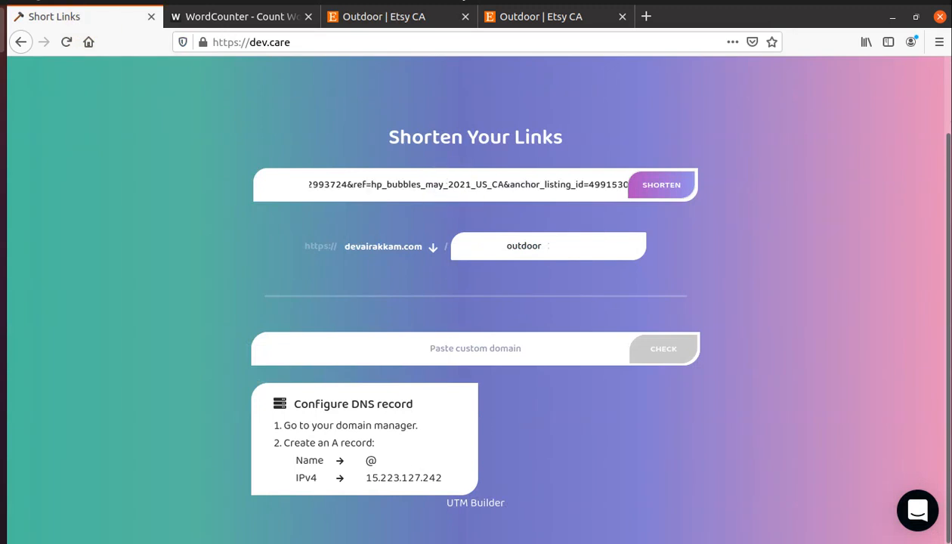
pyautogui.doubleClick(523, 245)
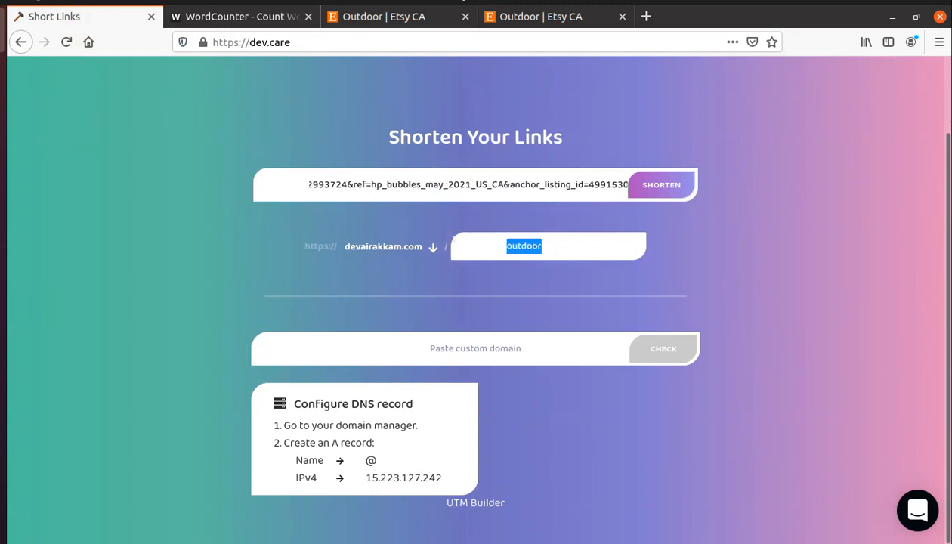
pyautogui.write('check')
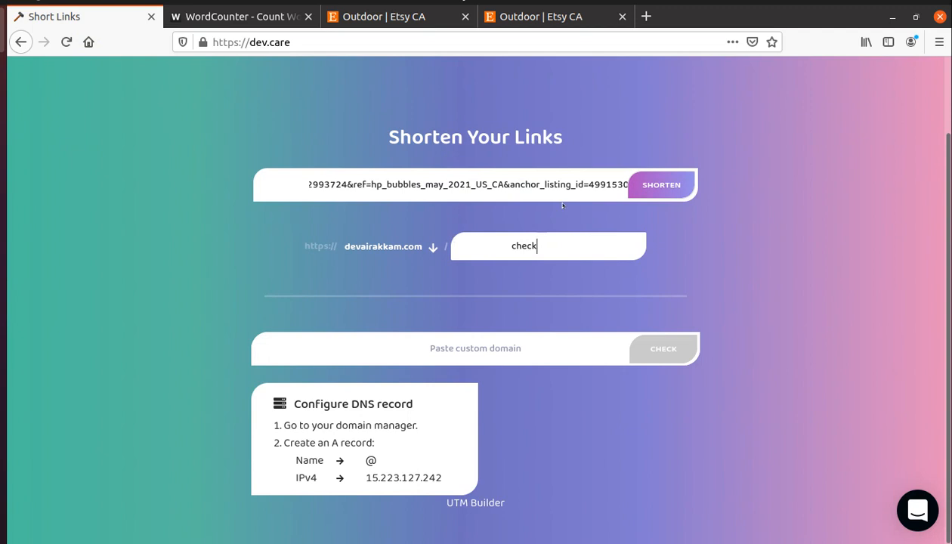
pyautogui.click(661, 184)
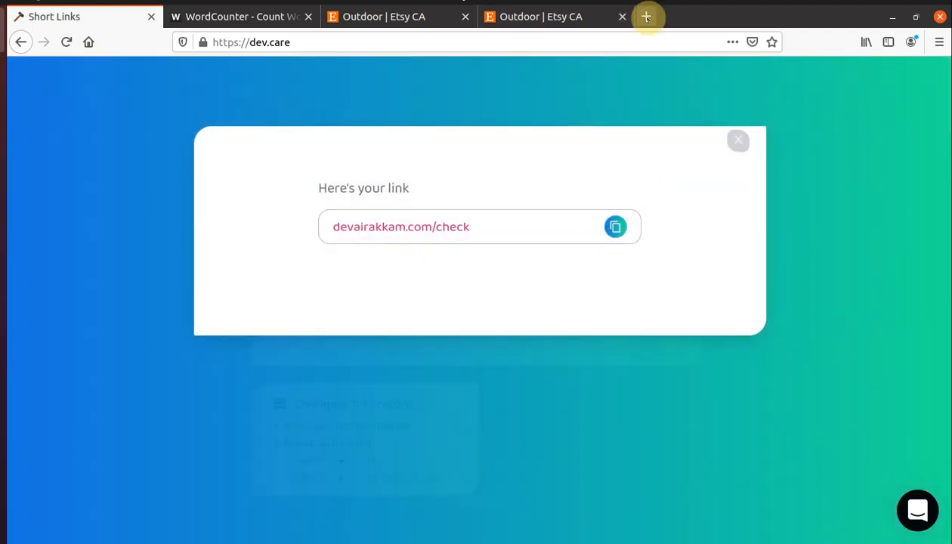
# Dismiss the devairakkam.com/check result pop-up
pyautogui.click(647, 15)
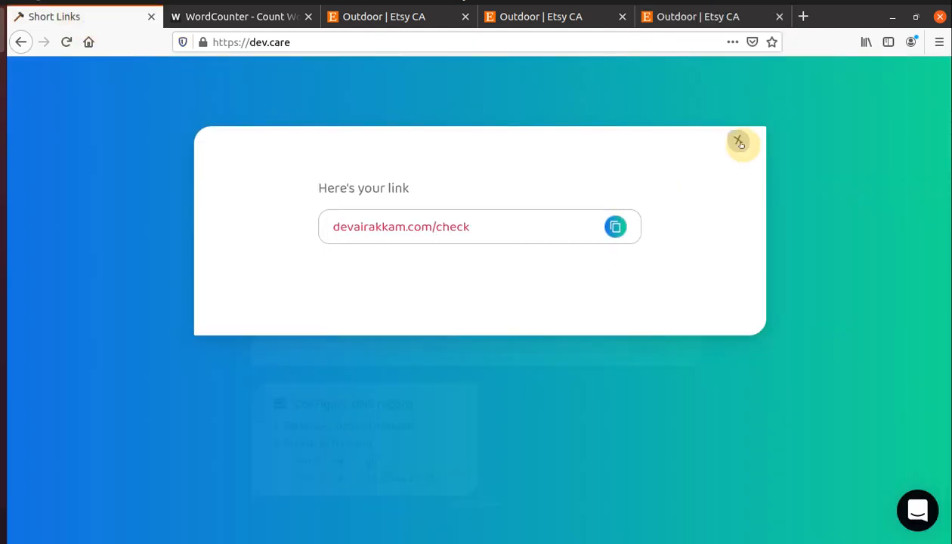
pyautogui.click(740, 142)
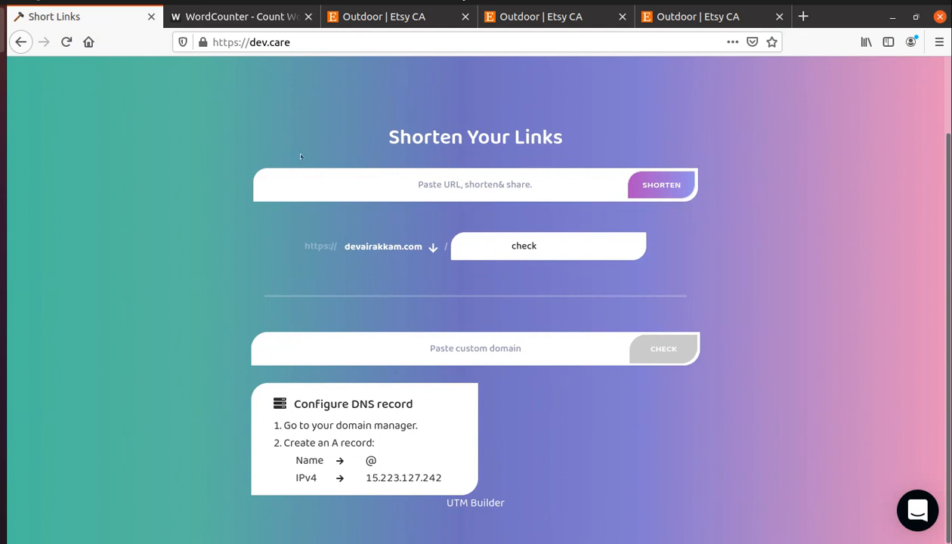